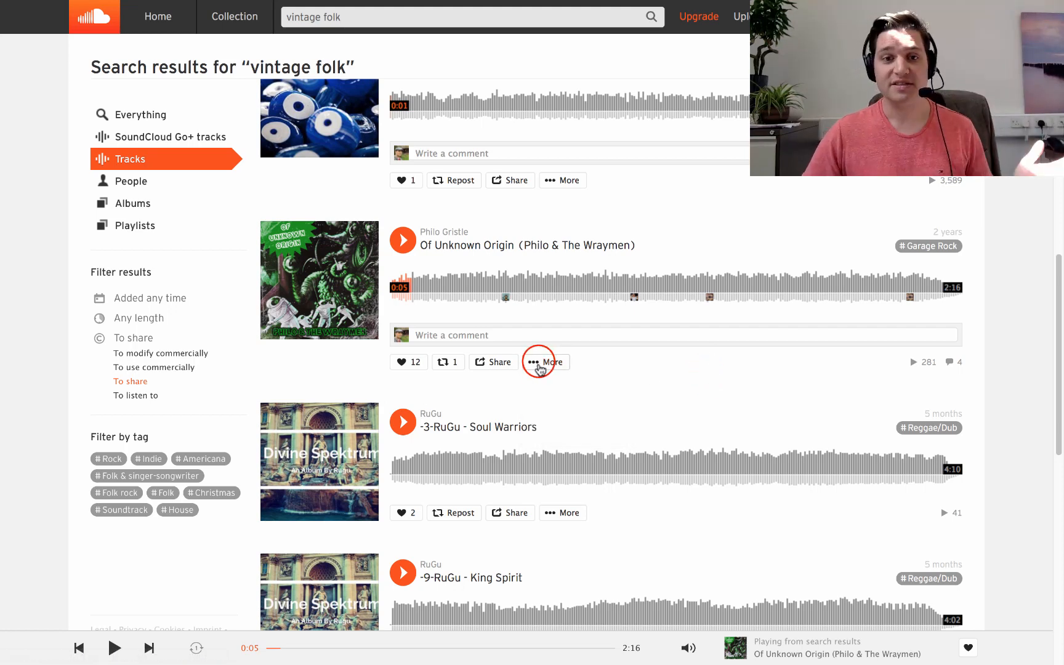
# - Show more options for the Of Unknown Origin track by Philo & The Wraymen
pyautogui.click(545, 362)
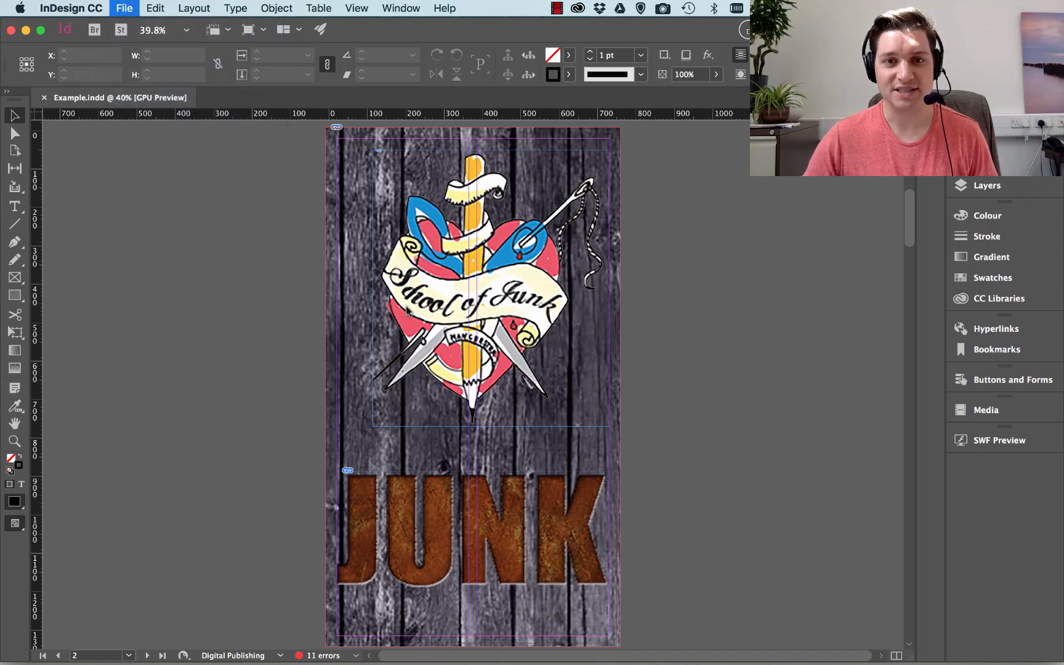
# - Import Of Unknown Origin 1.mp3 from Downloads onto the page below the logo
pyautogui.click(124, 9)
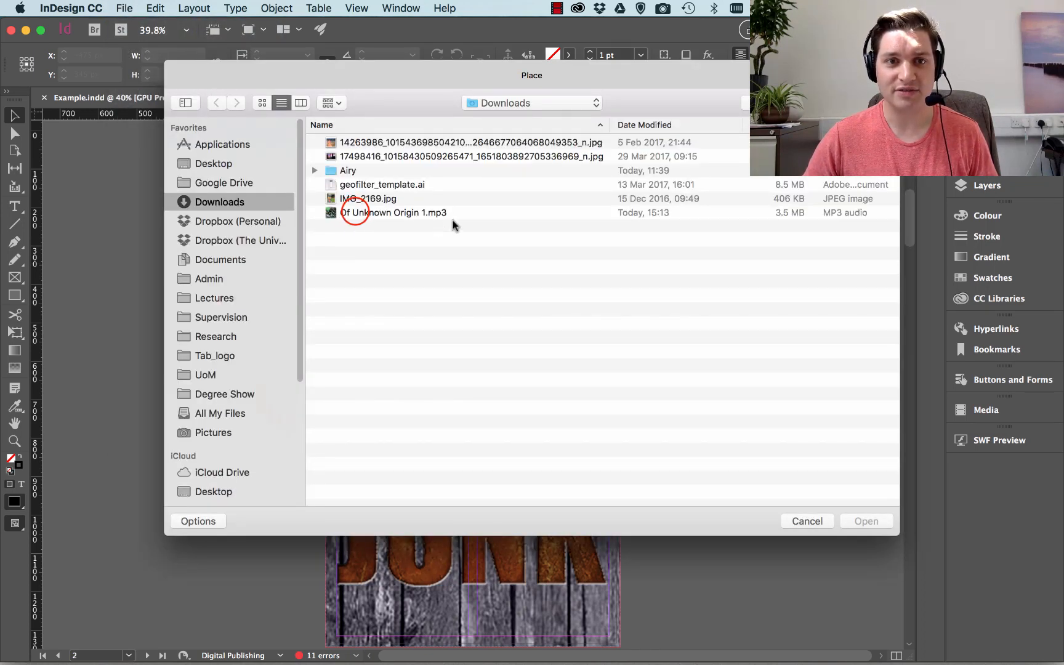
pyautogui.click(393, 212)
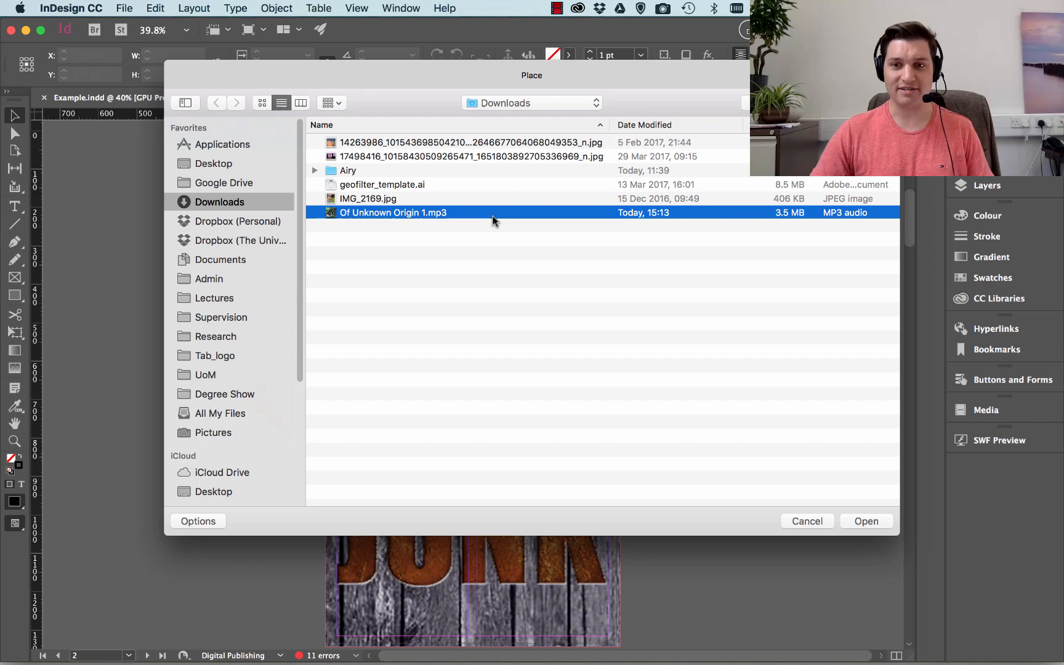
pyautogui.click(865, 521)
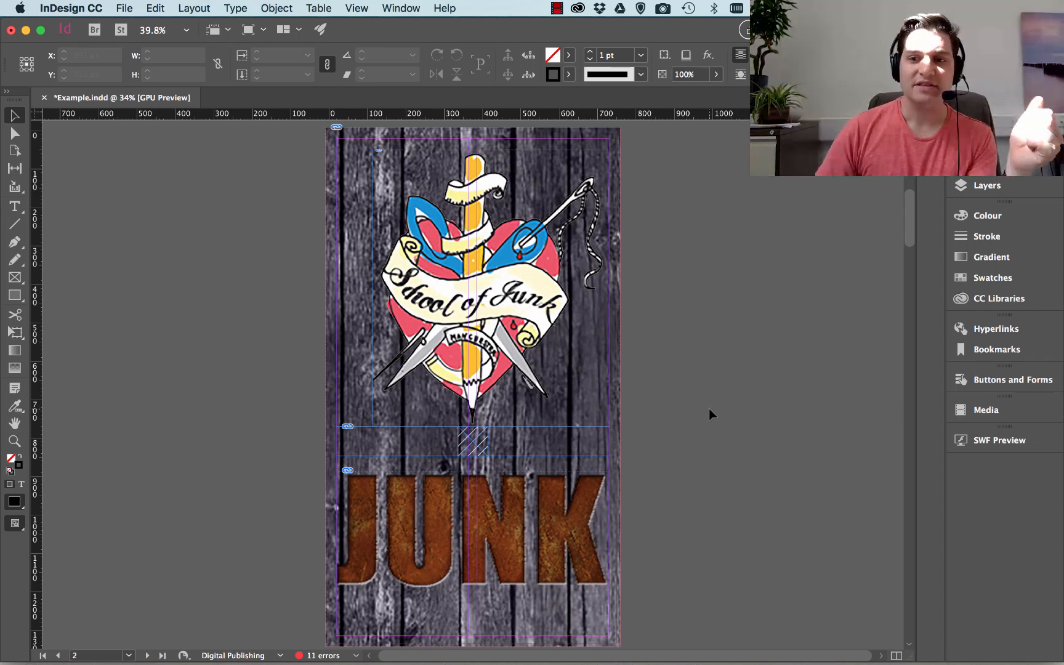
# - In the Media panel, try a Standard poster, revert to None, and widen the audio frame
pyautogui.click(473, 440)
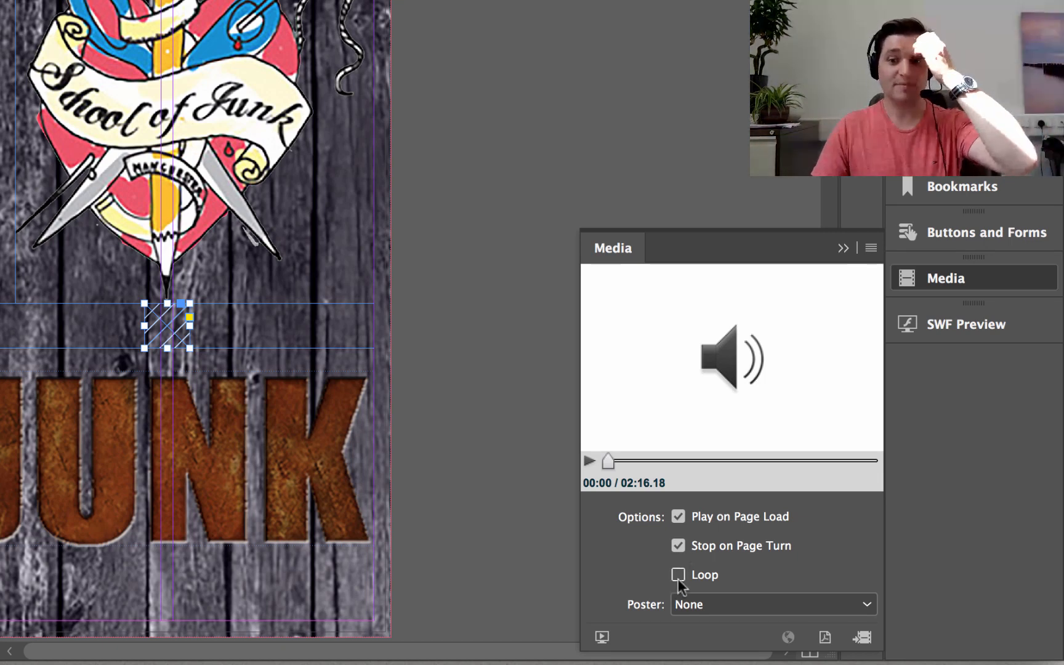
pyautogui.click(772, 604)
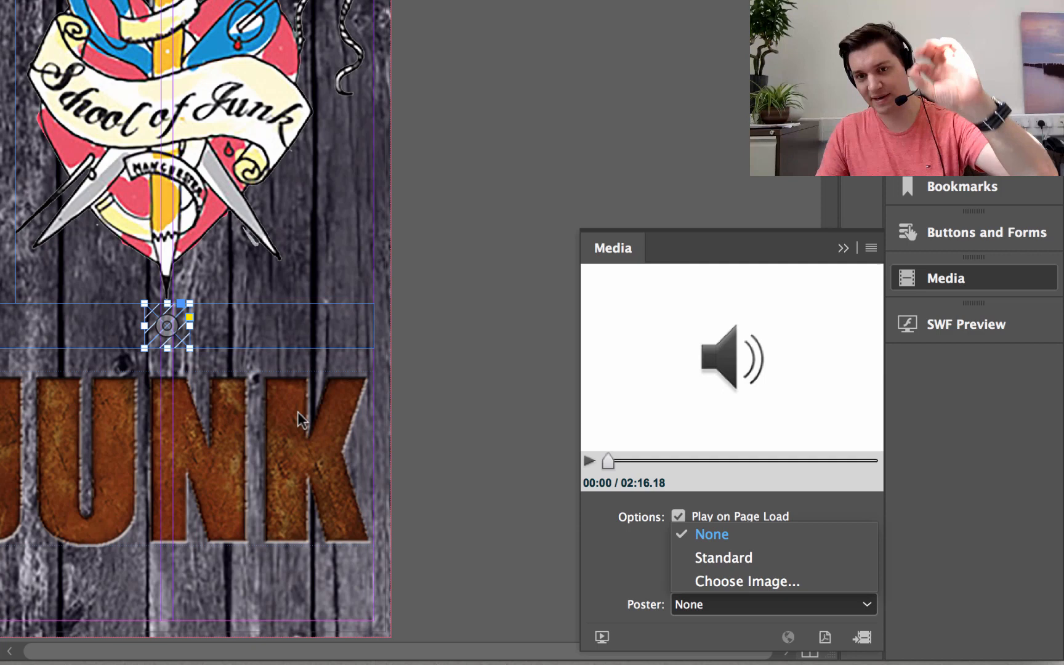
pyautogui.click(723, 557)
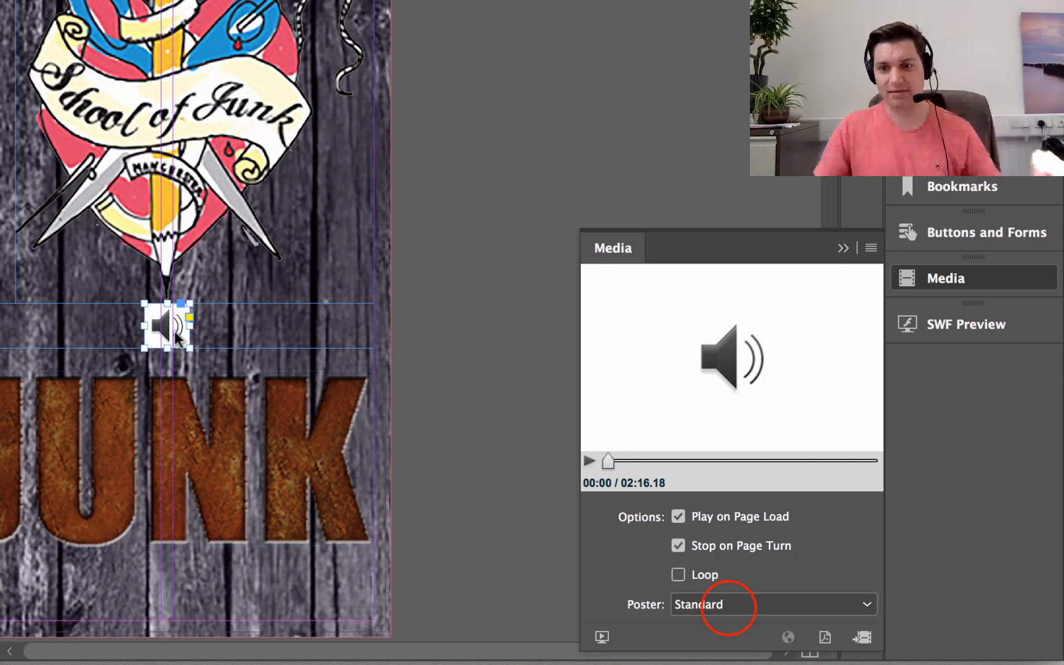
pyautogui.click(773, 604)
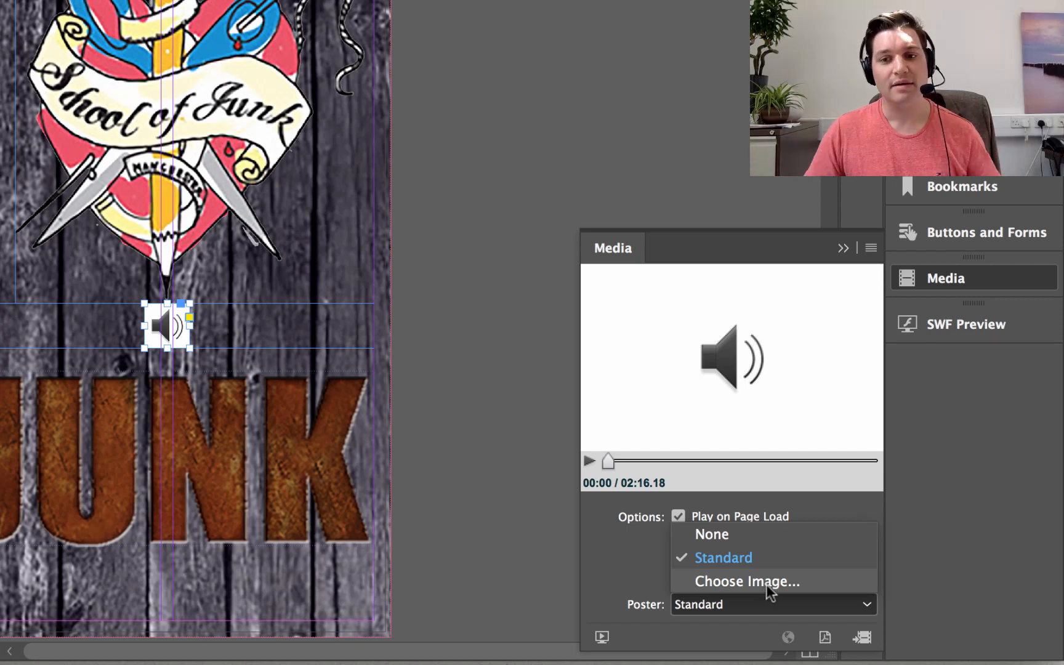
pyautogui.click(711, 534)
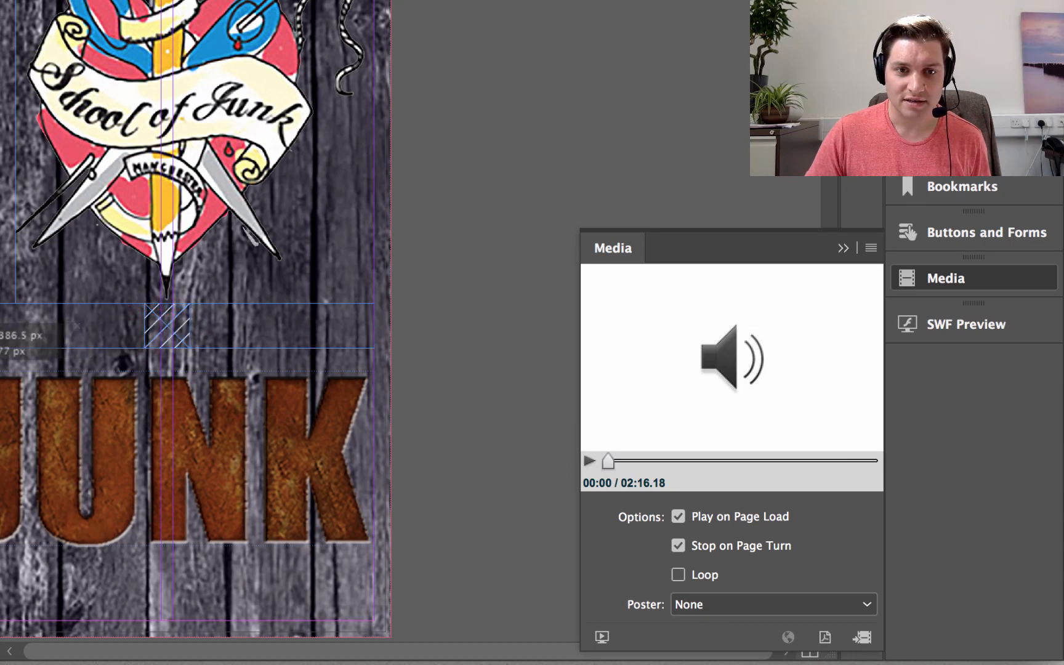
pyautogui.moveTo(177, 329); pyautogui.dragTo(197, 329)
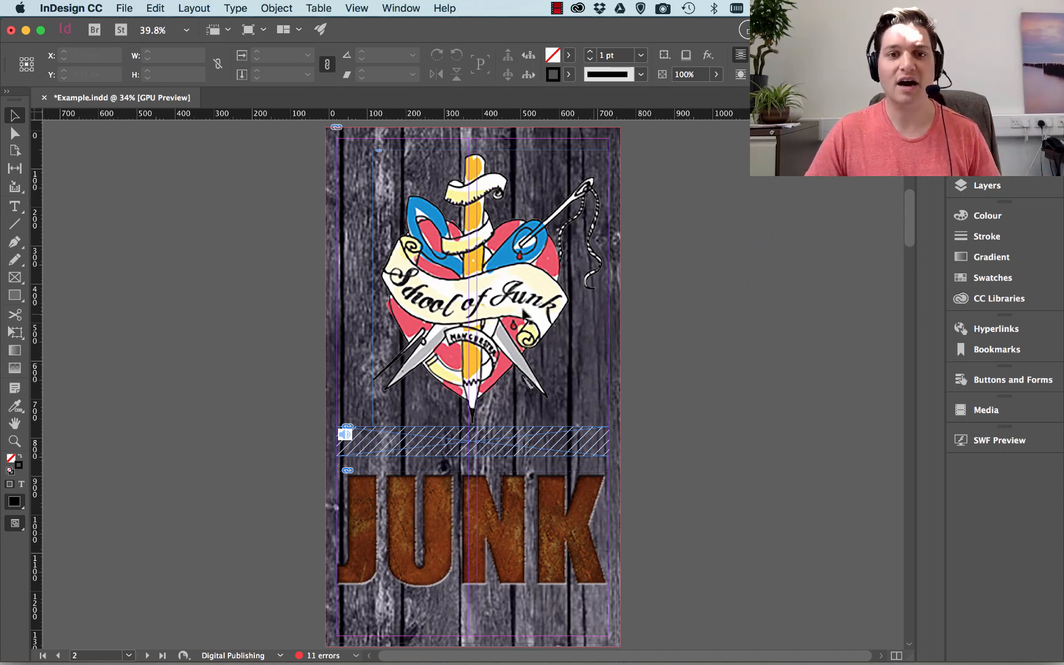
pyautogui.click(474, 292)
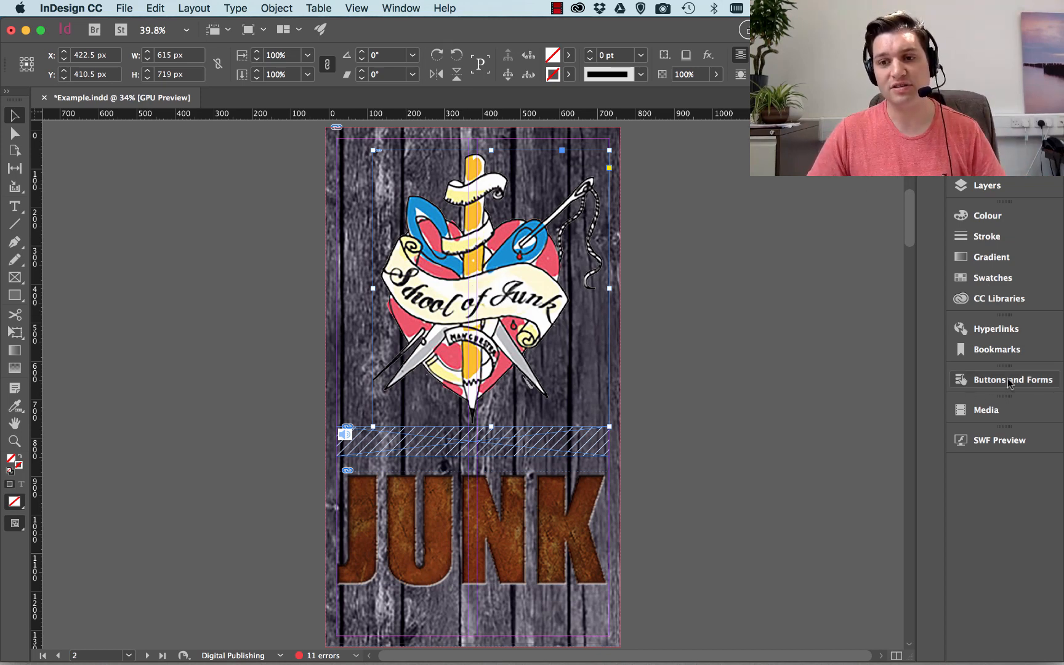
pyautogui.moveTo(995, 410)
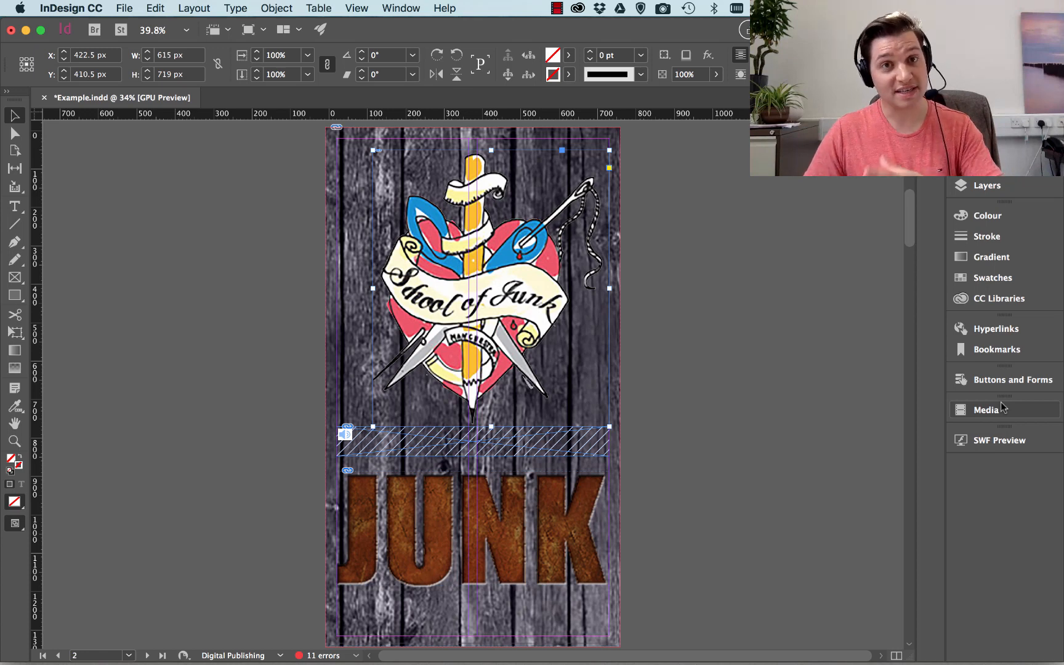
pyautogui.click(400, 8)
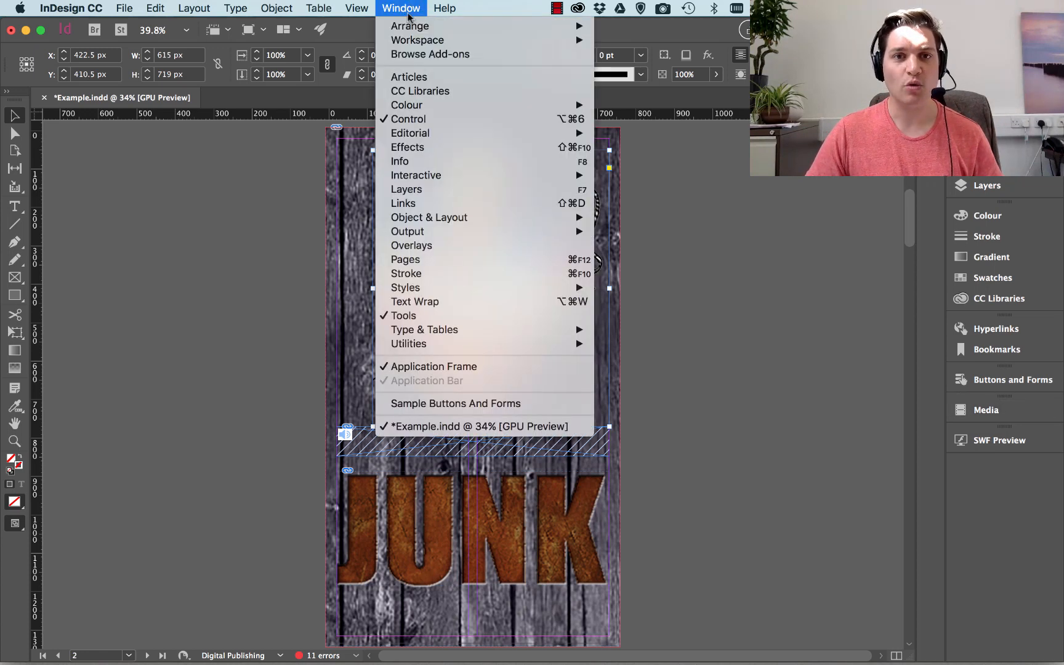
pyautogui.moveTo(418, 39)
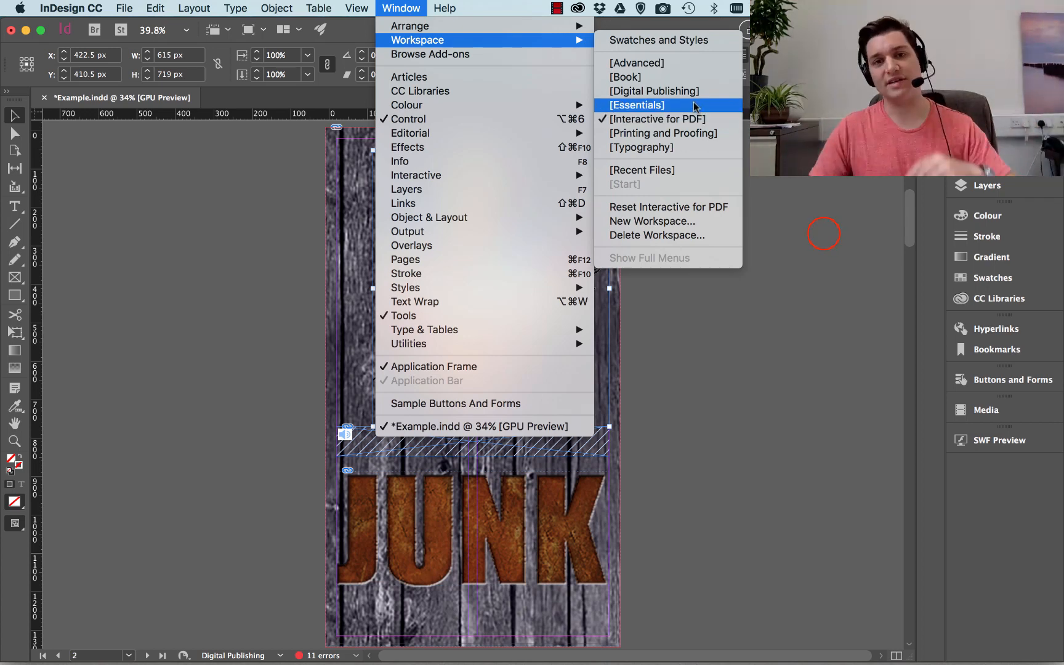
pyautogui.click(635, 105)
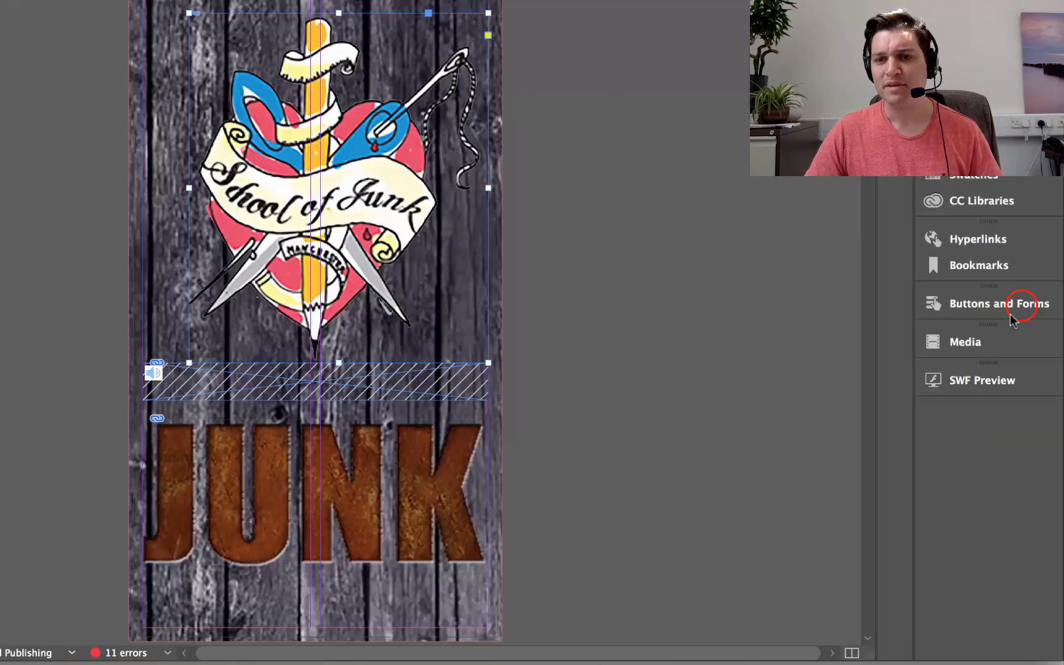
# - Convert the selected School of Junk logo into a button
pyautogui.click(999, 304)
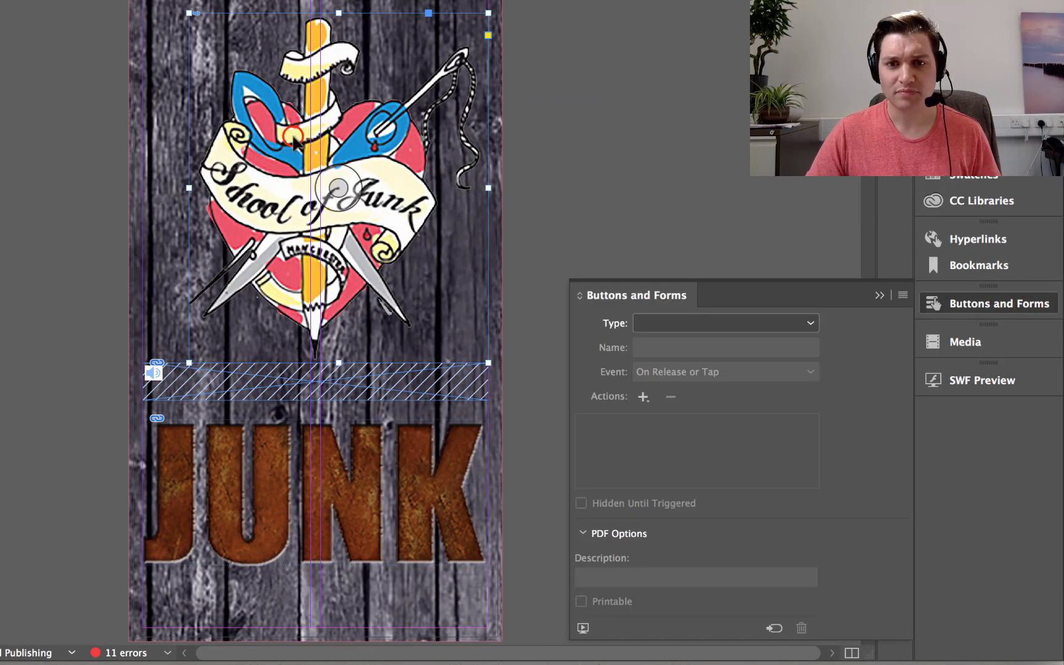
pyautogui.moveTo(278, 187)
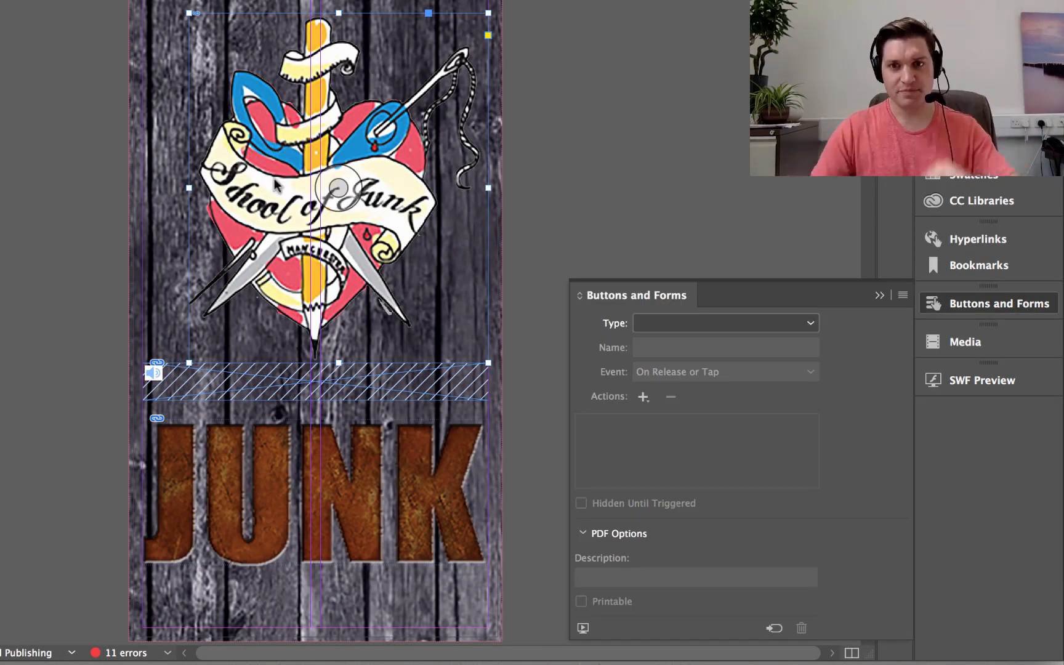
pyautogui.click(725, 322)
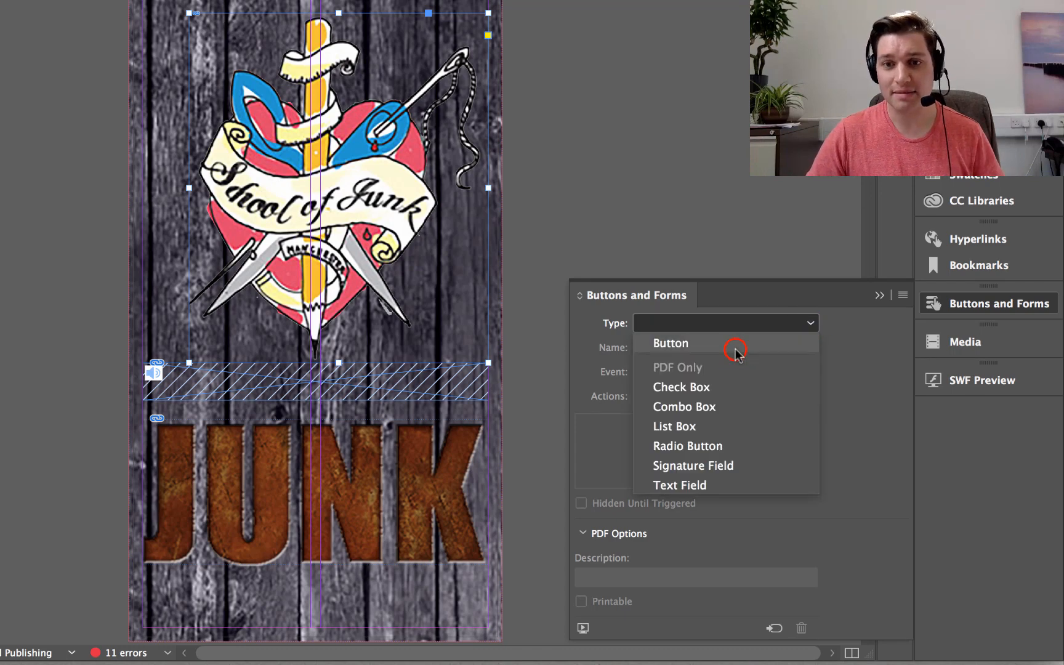
pyautogui.click(670, 343)
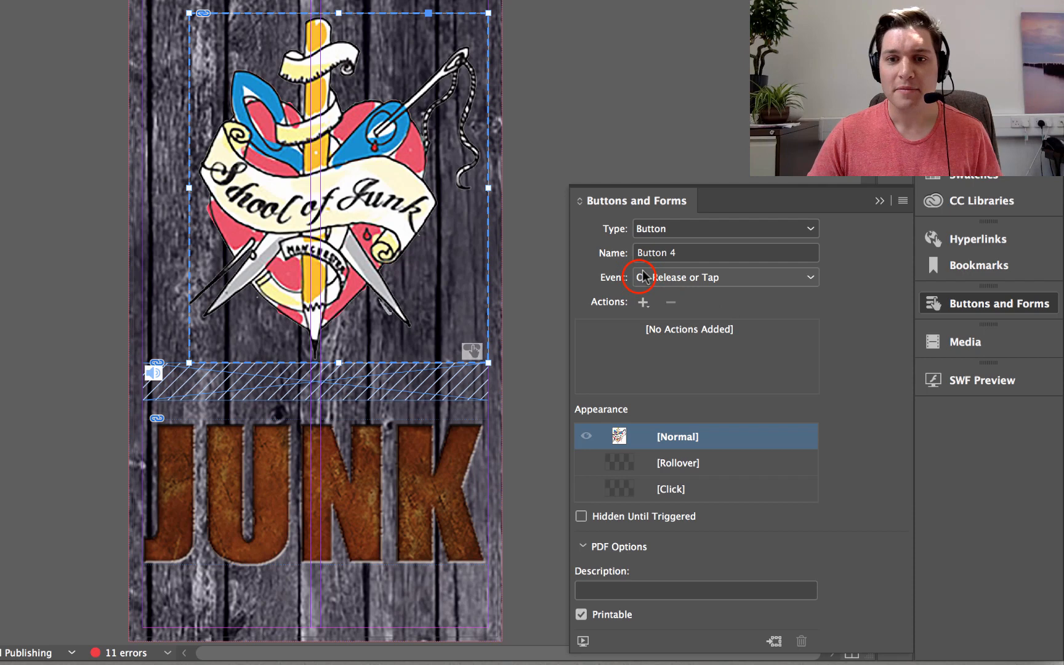
# - Add an On Release or Tap Sound action playing Of Unknown Origin 1.mp3
pyautogui.click(723, 277)
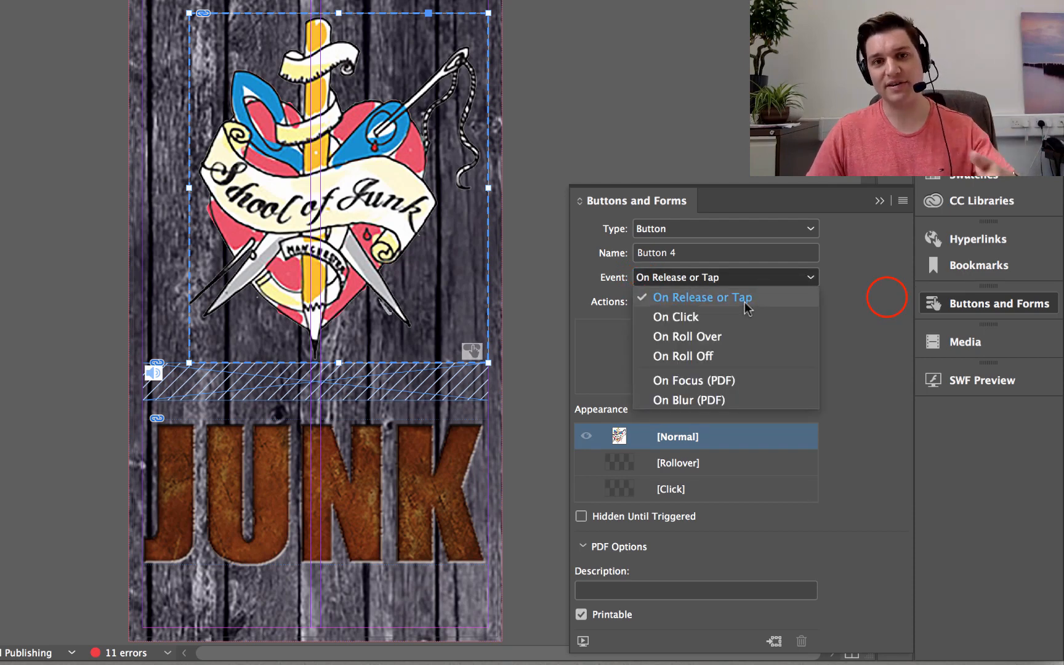
pyautogui.click(703, 297)
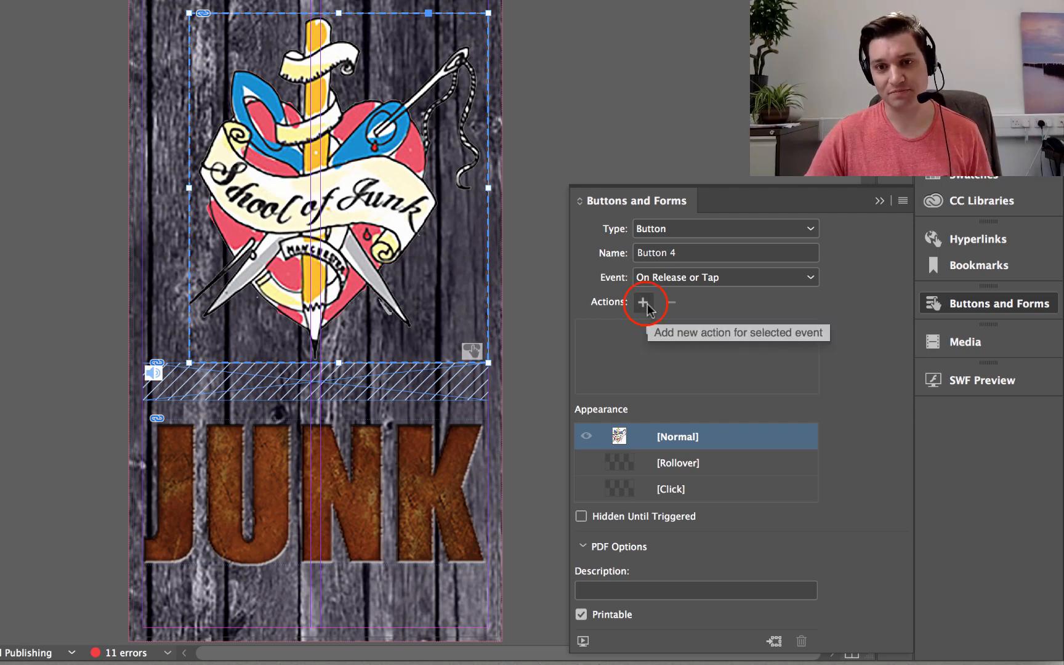
pyautogui.click(642, 301)
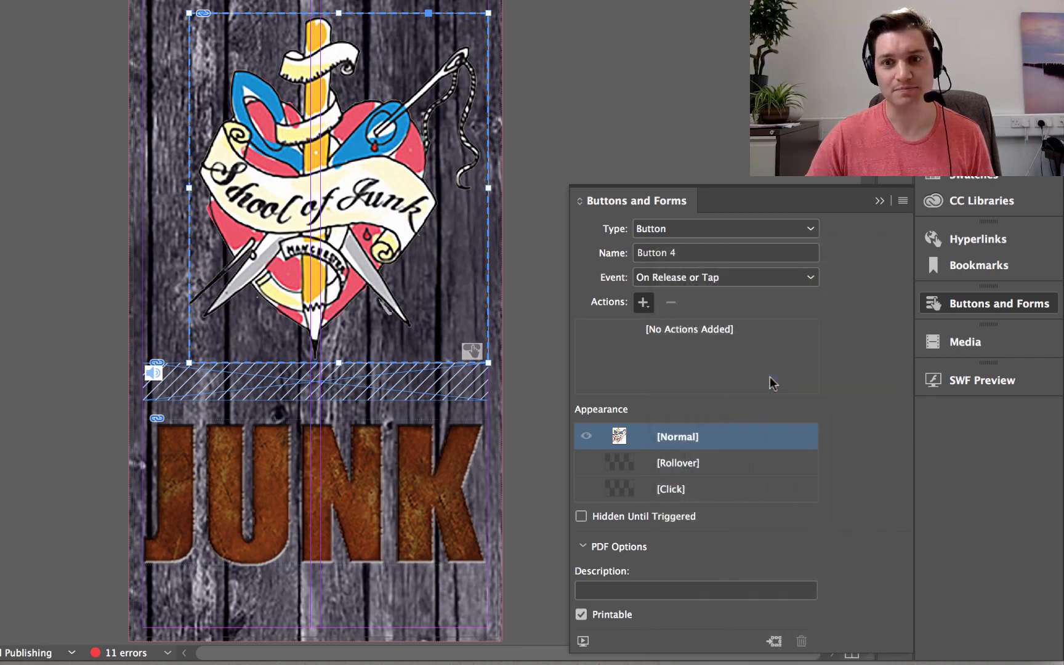
pyautogui.click(642, 301)
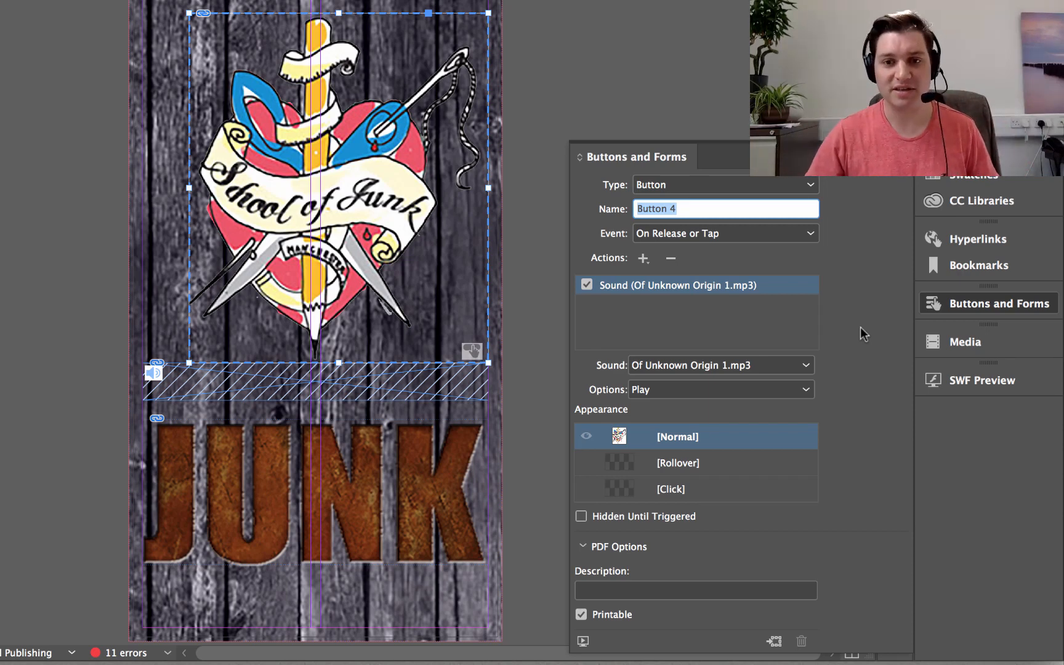
pyautogui.click(720, 388)
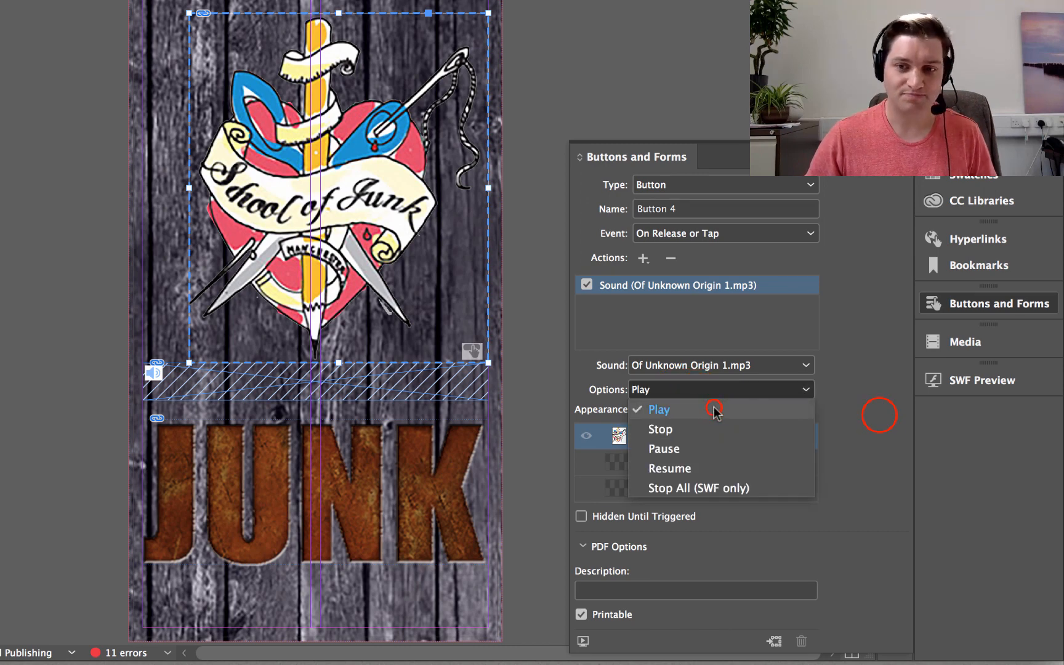
pyautogui.click(657, 410)
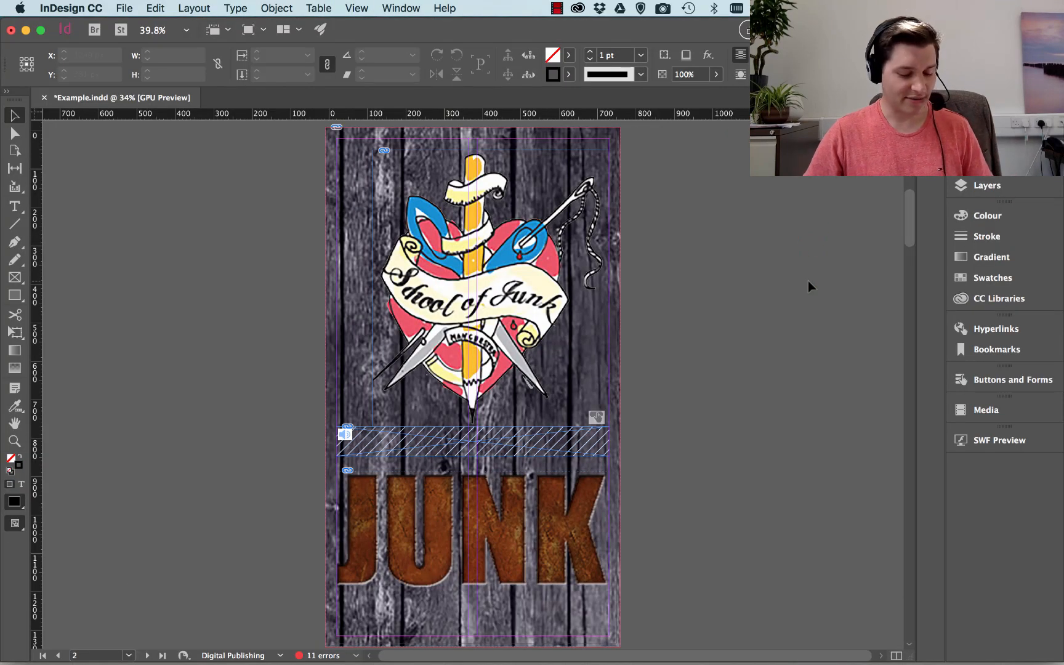
# - Export page 2 as a fixed-layout EPUB named 'Sound Test'
pyautogui.click(124, 8)
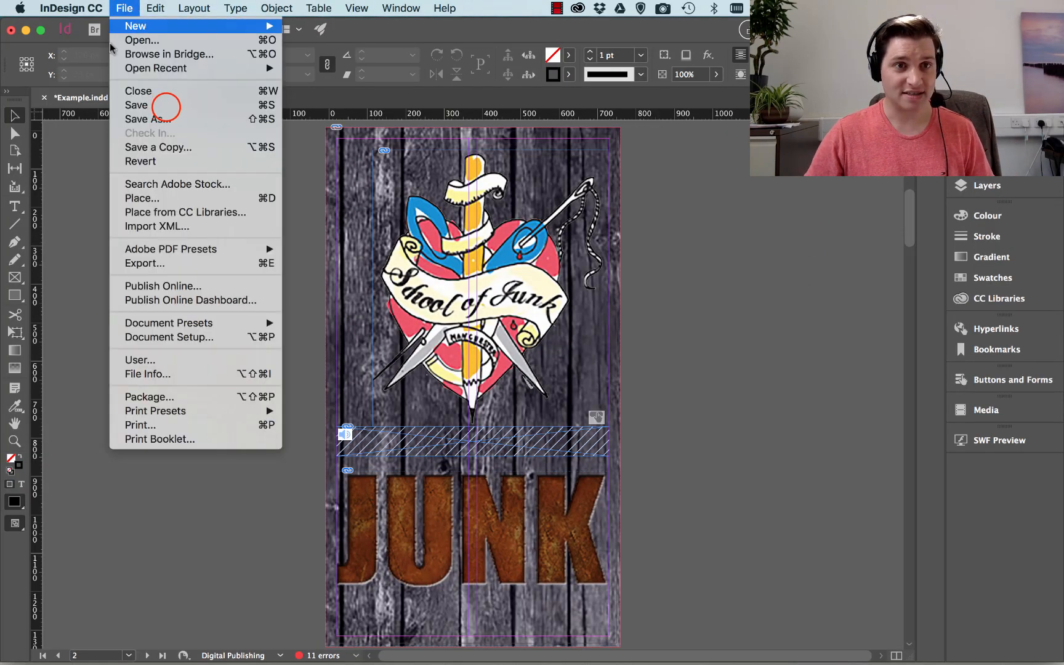
pyautogui.click(135, 105)
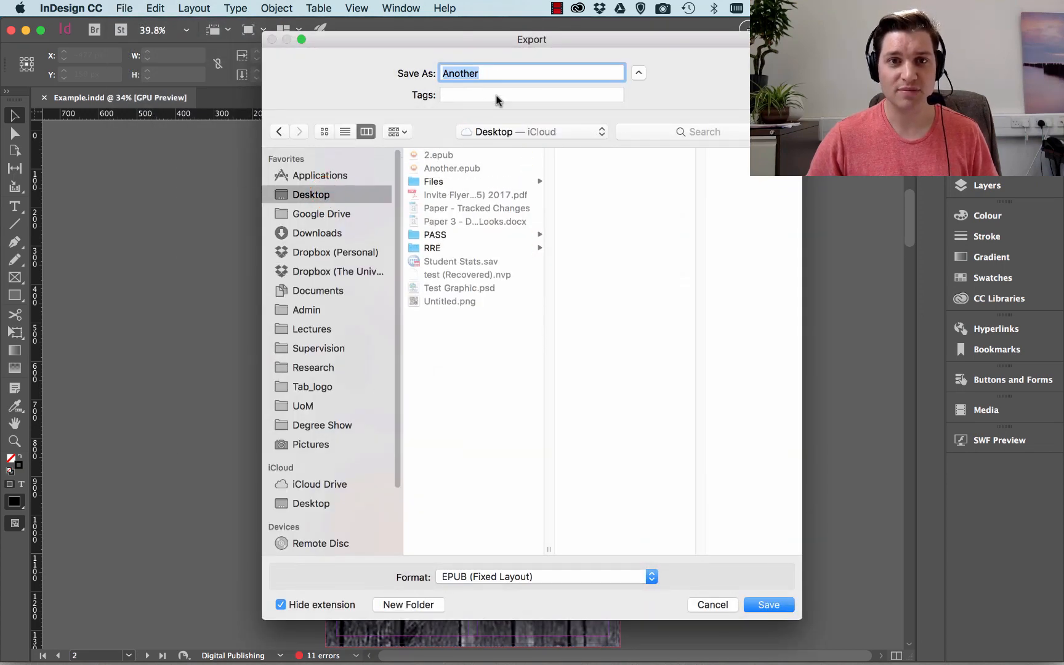
pyautogui.write('Sound')
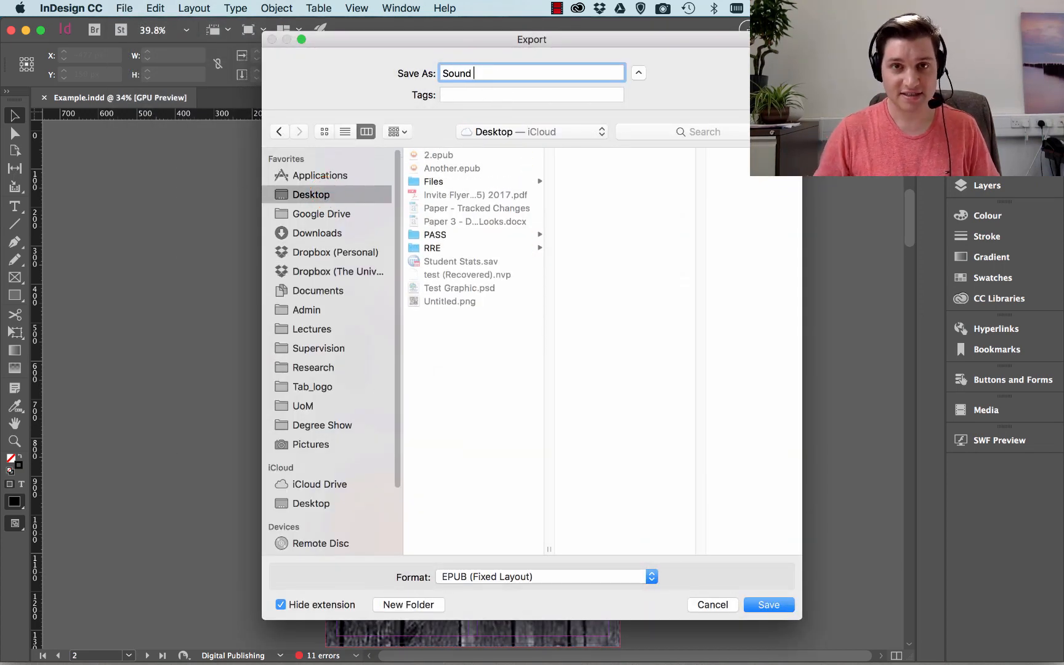
pyautogui.write('Test')
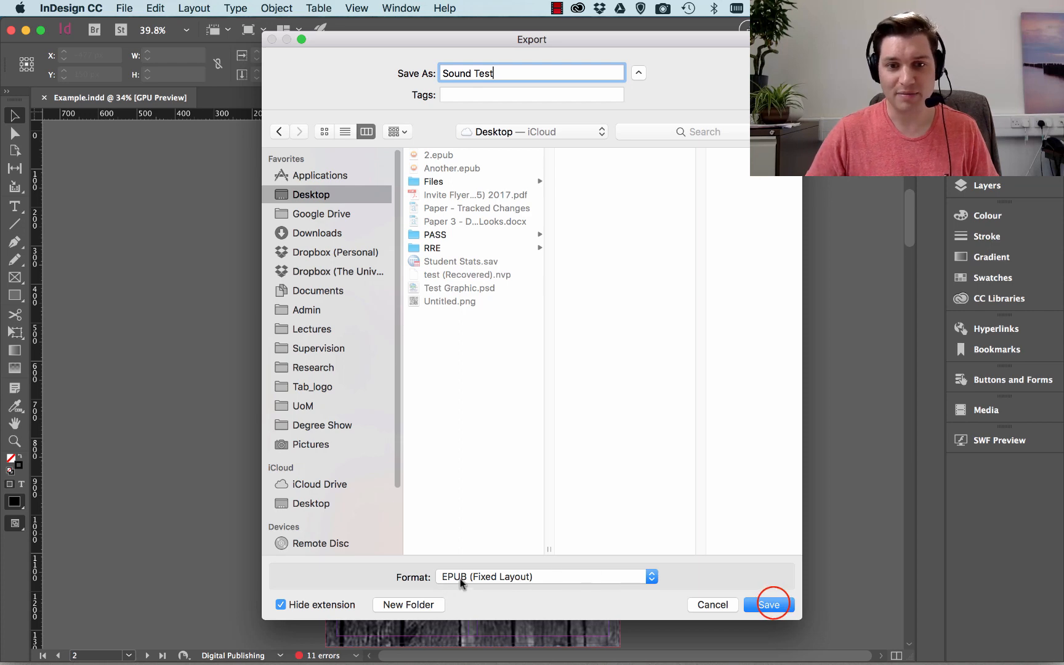
pyautogui.click(768, 604)
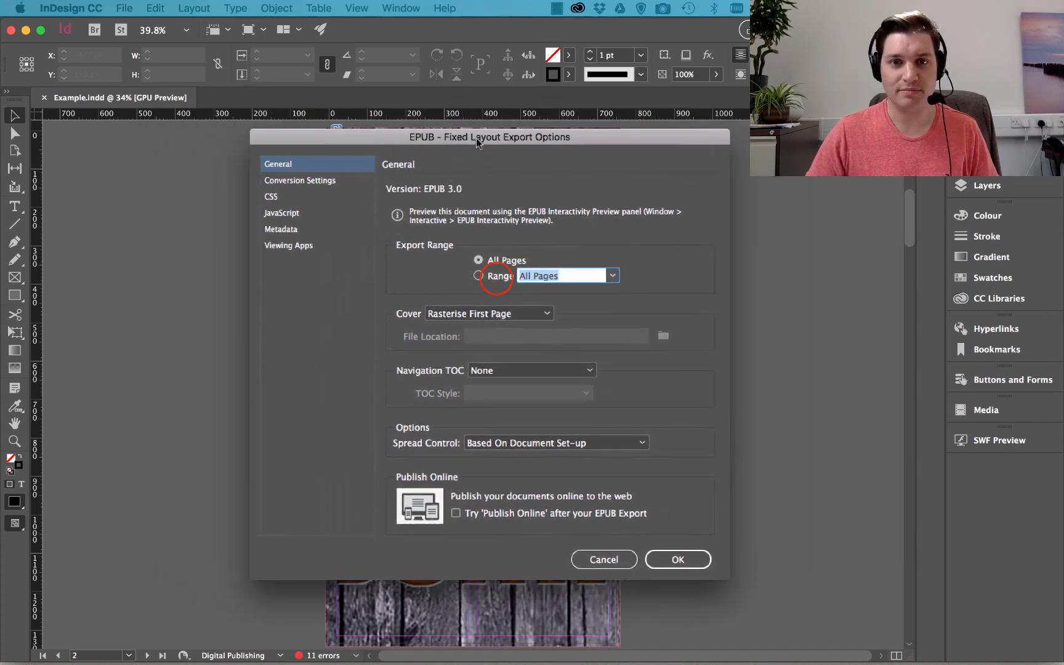
pyautogui.click(478, 275)
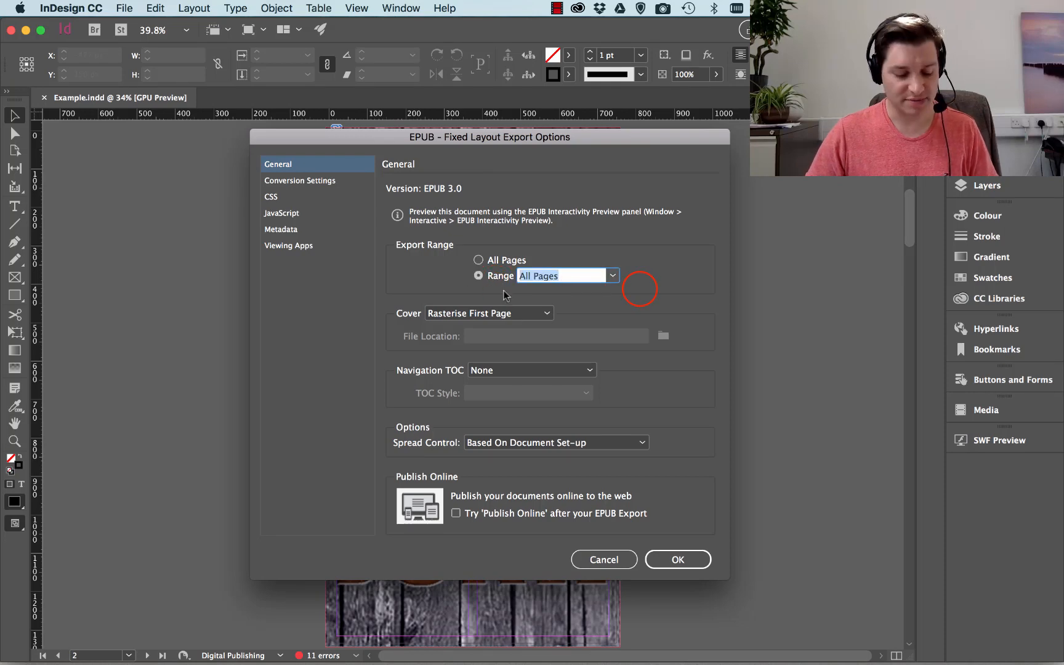
pyautogui.write('2')
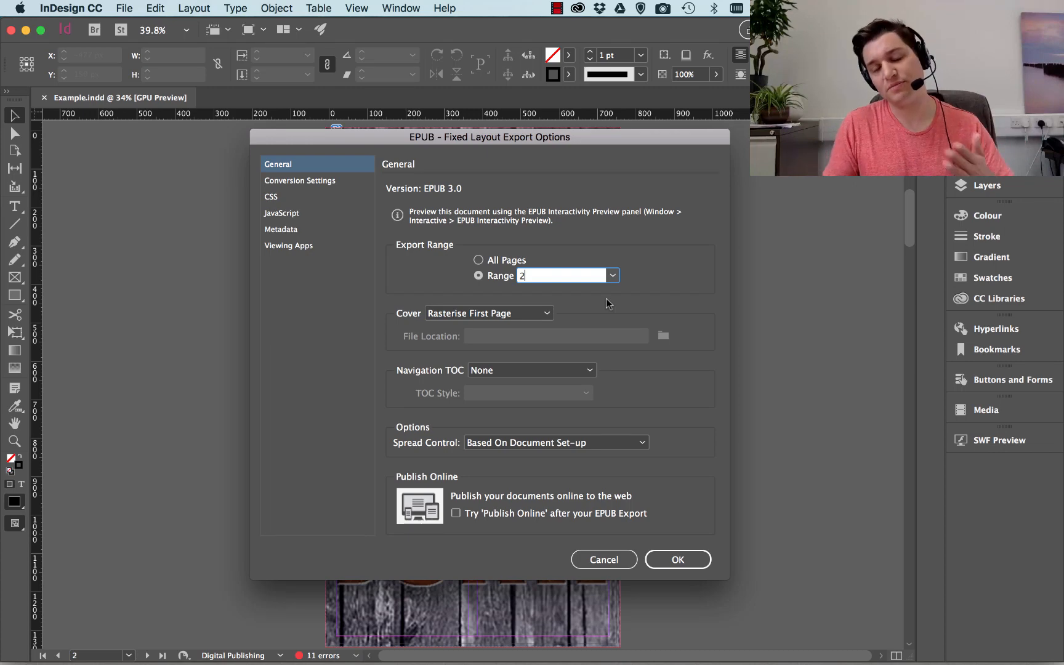
pyautogui.click(603, 559)
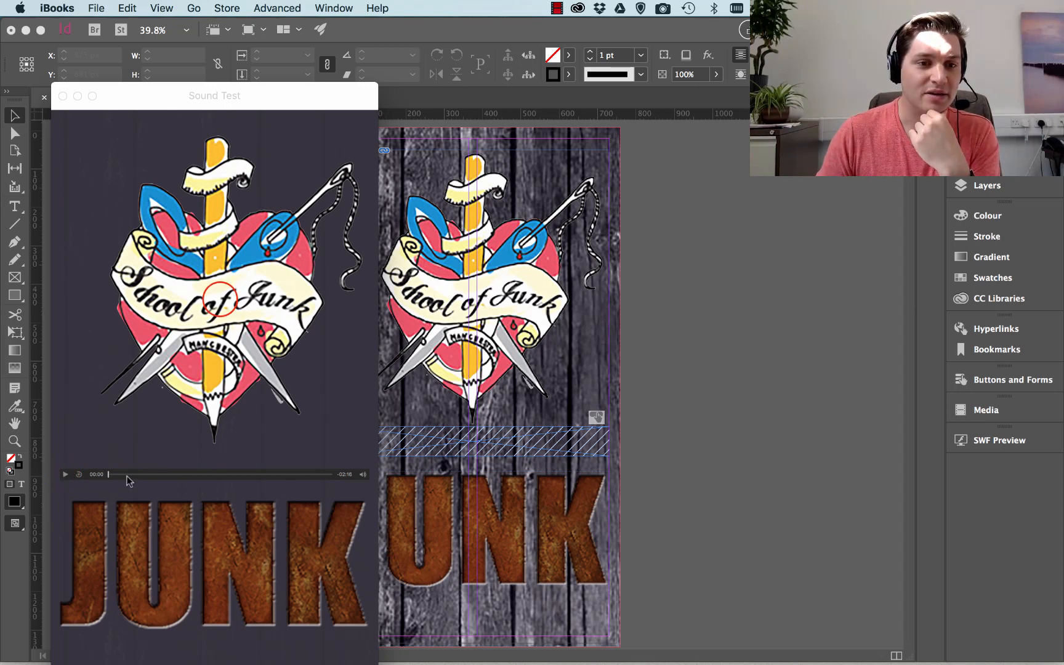
# - Play the logo's song in the Sound Test book, then replay it
pyautogui.click(65, 474)
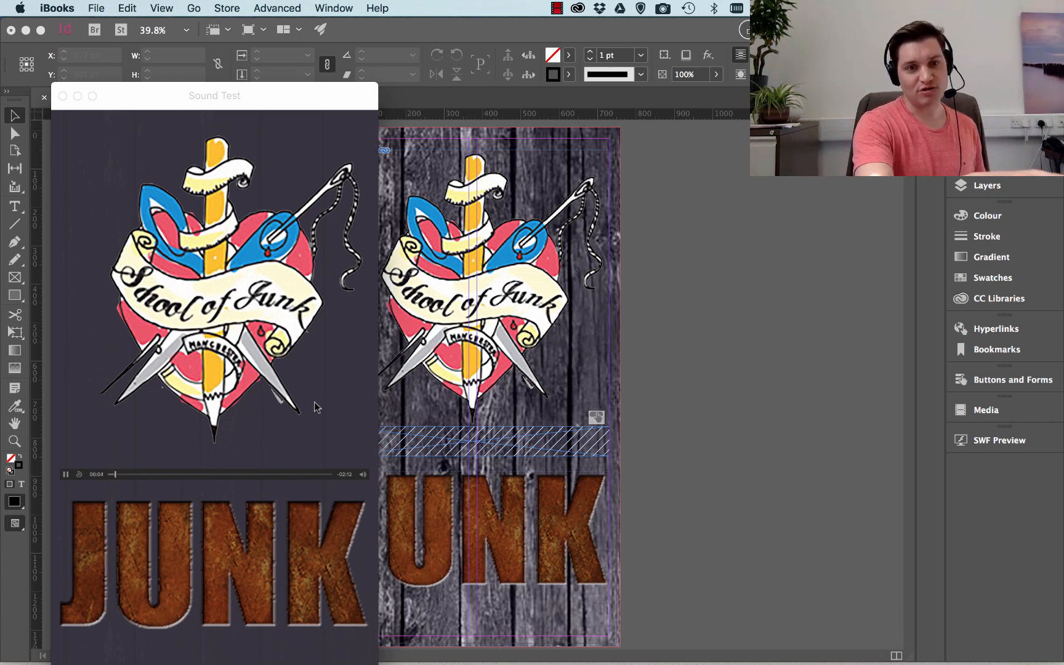
pyautogui.click(362, 474)
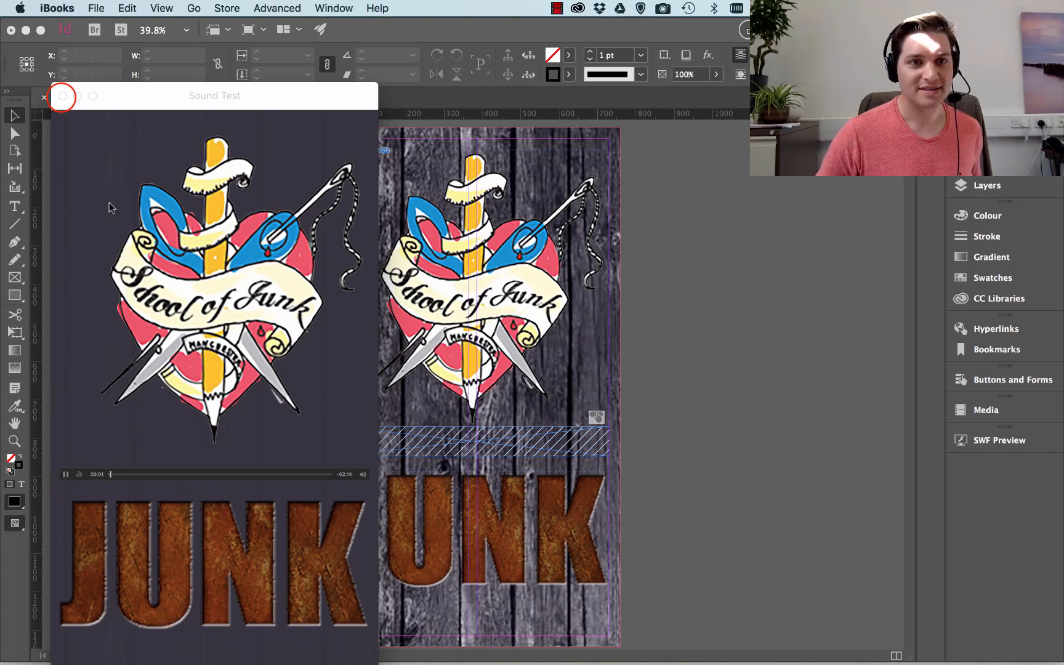
# - Close the iBooks preview and nudge the hatched audio frame slightly right
pyautogui.click(62, 98)
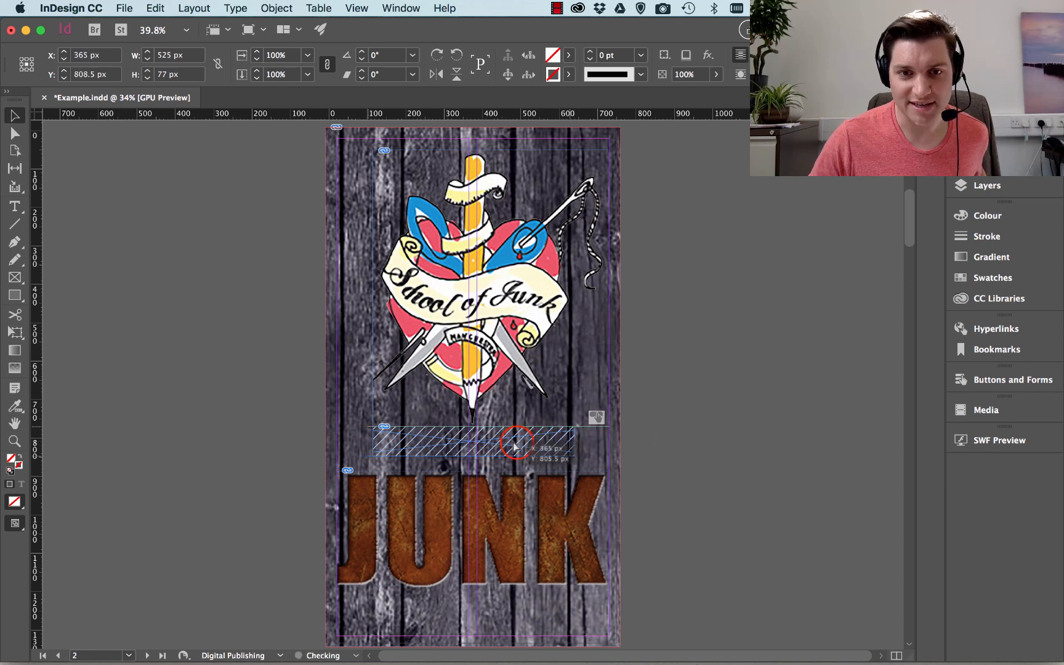
pyautogui.moveTo(519, 444); pyautogui.dragTo(526, 454)
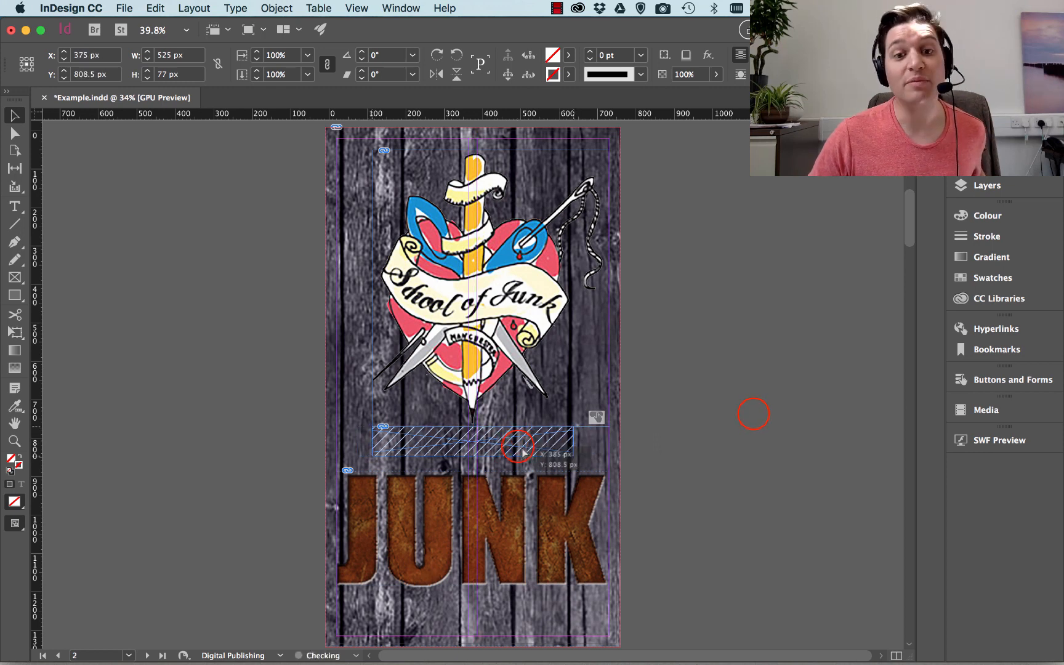